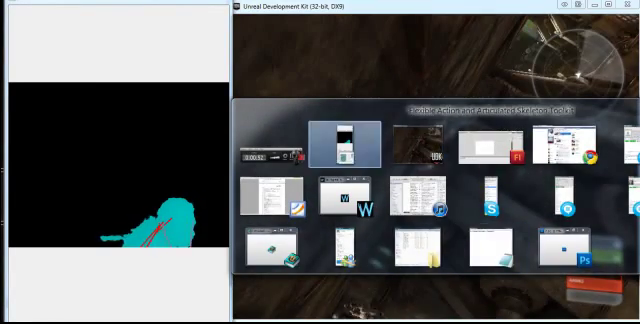
Bring the running UDK game window to the front beside the Kinect depth view
{"action": "left_click", "coordinate": [345, 140]}
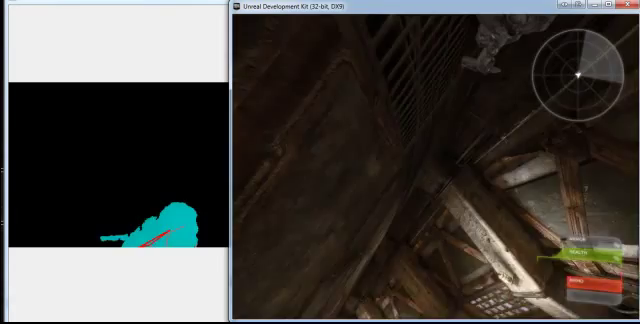